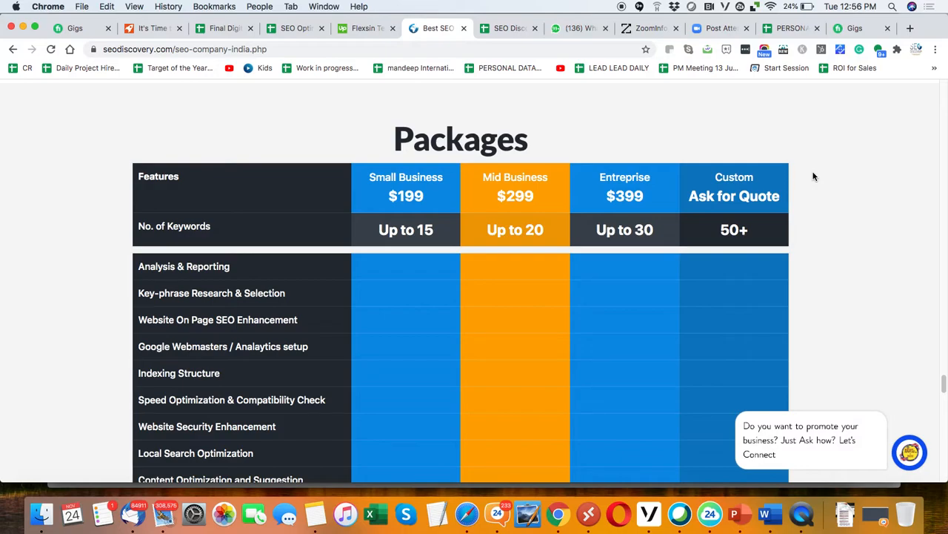
pyautogui.moveTo(531, 245)
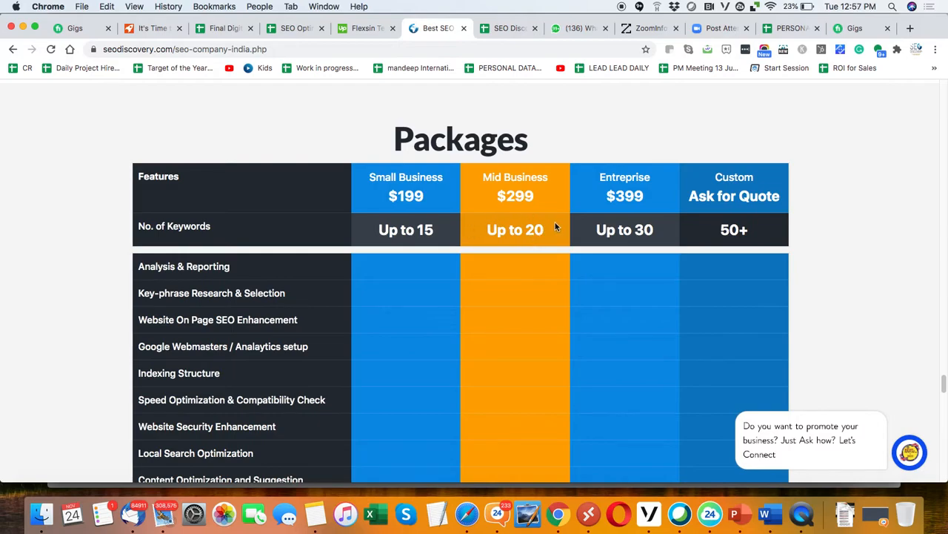
pyautogui.moveTo(377, 189)
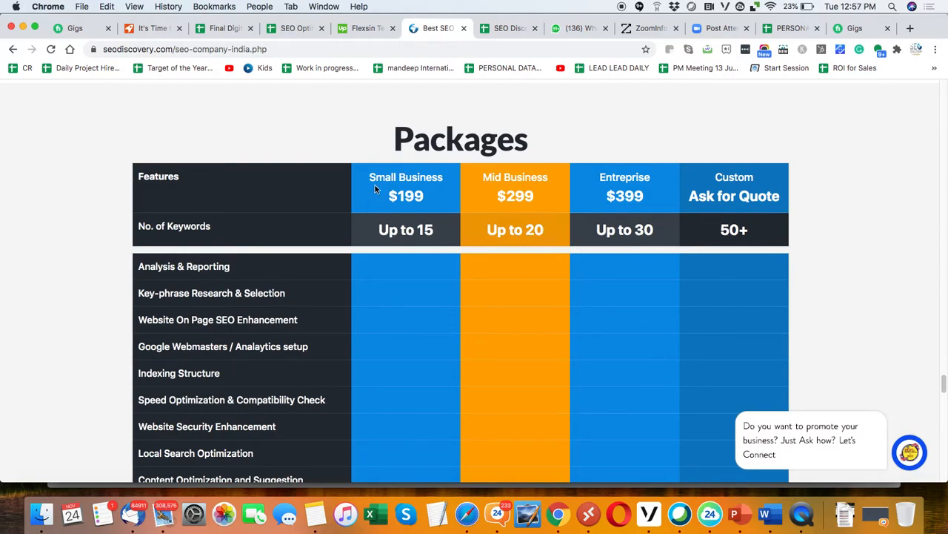
pyautogui.moveTo(551, 234)
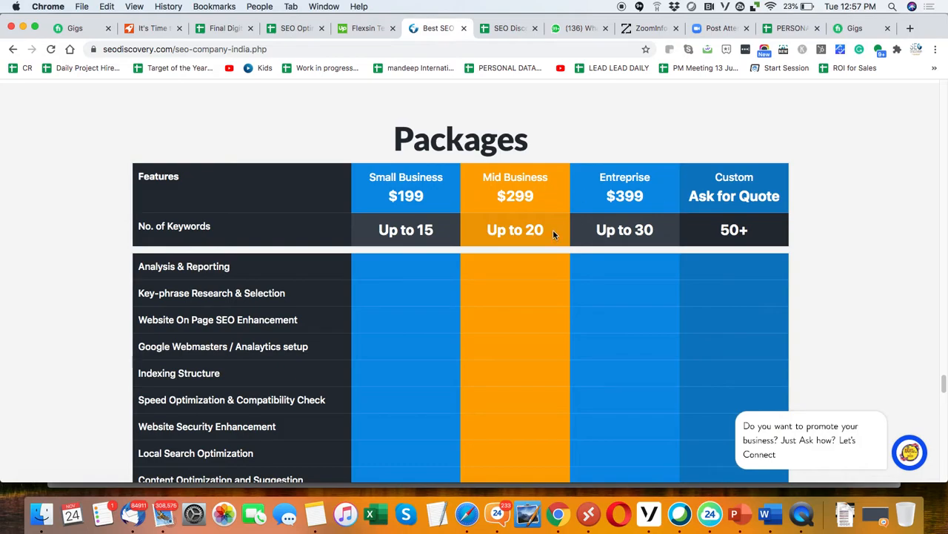
pyautogui.moveTo(383, 234)
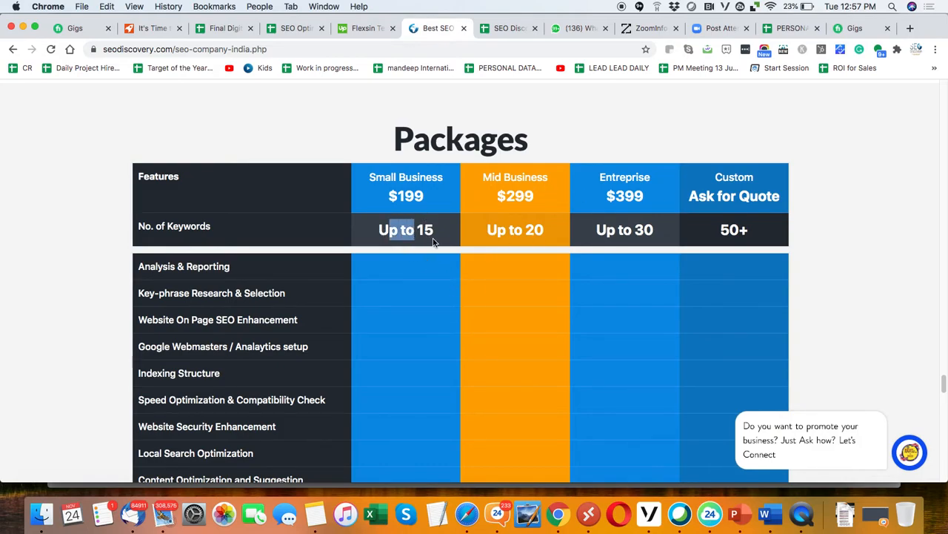
pyautogui.moveTo(504, 229)
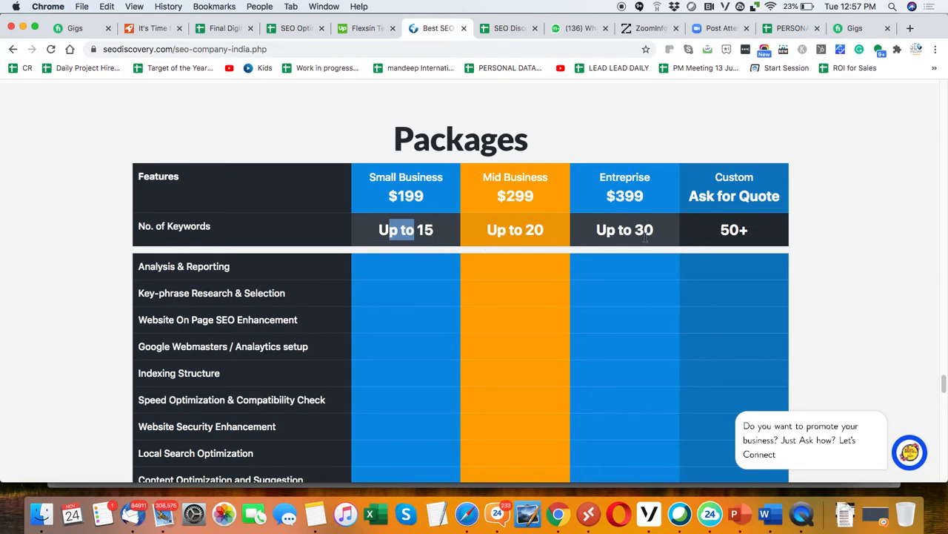
pyautogui.moveTo(733, 240)
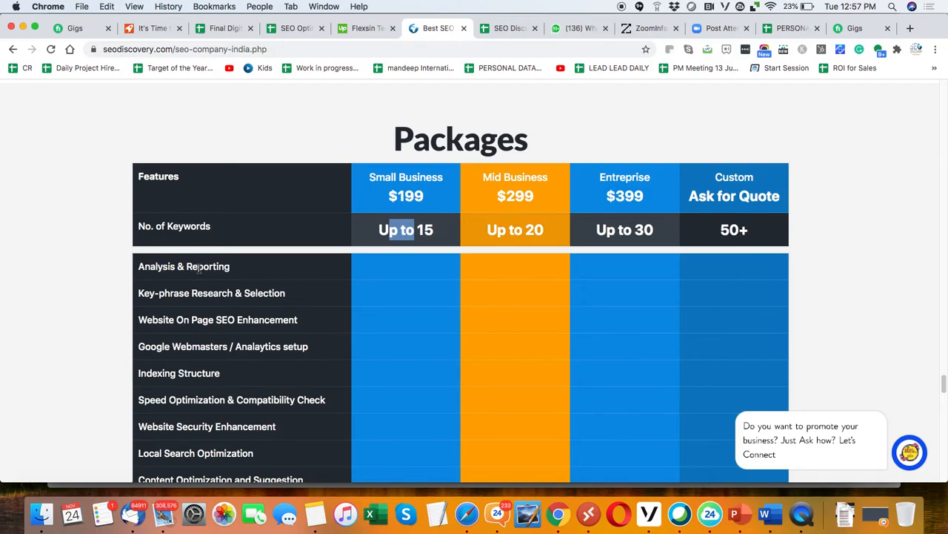
# - Expand the Analysis & Reporting feature details and scroll down through the pricing table
pyautogui.click(184, 267)
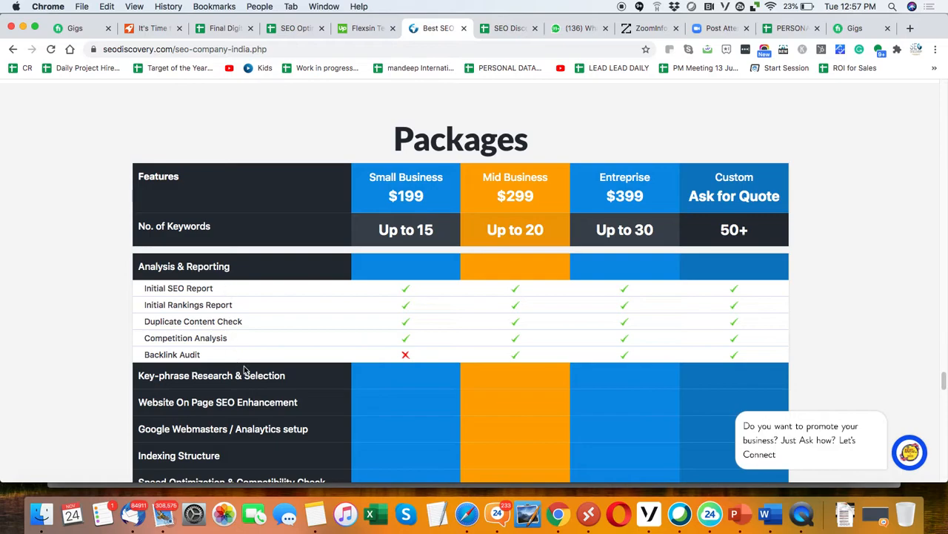
pyautogui.moveTo(231, 314)
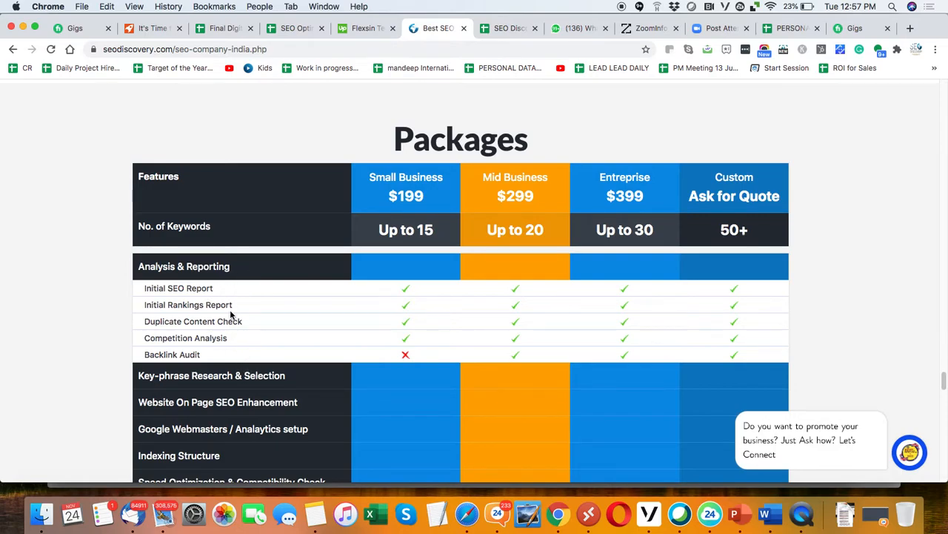
pyautogui.moveTo(273, 350)
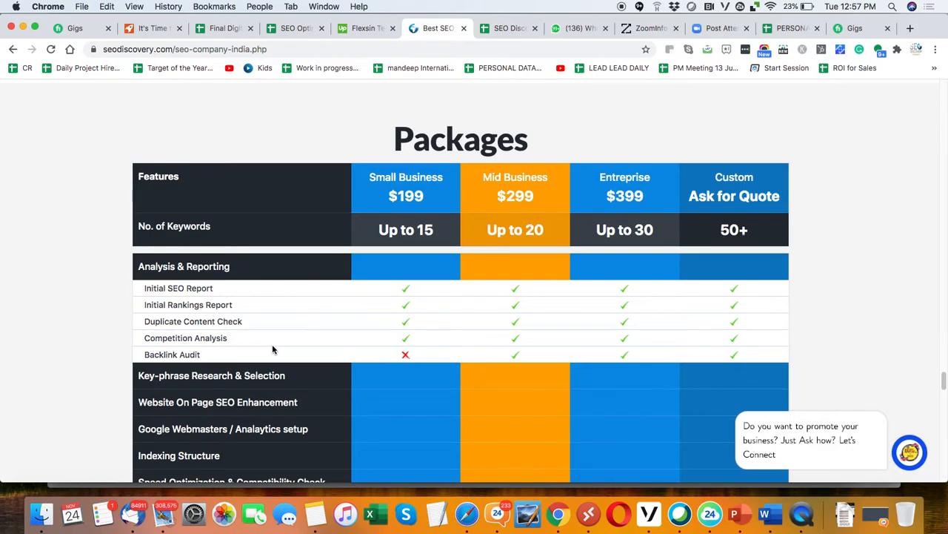
pyautogui.scroll(-3)
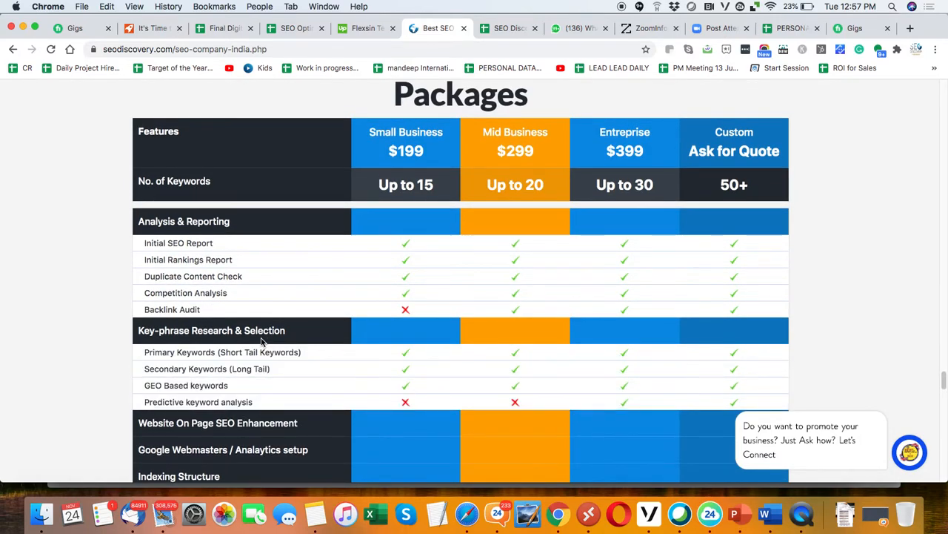
pyautogui.scroll(-3)
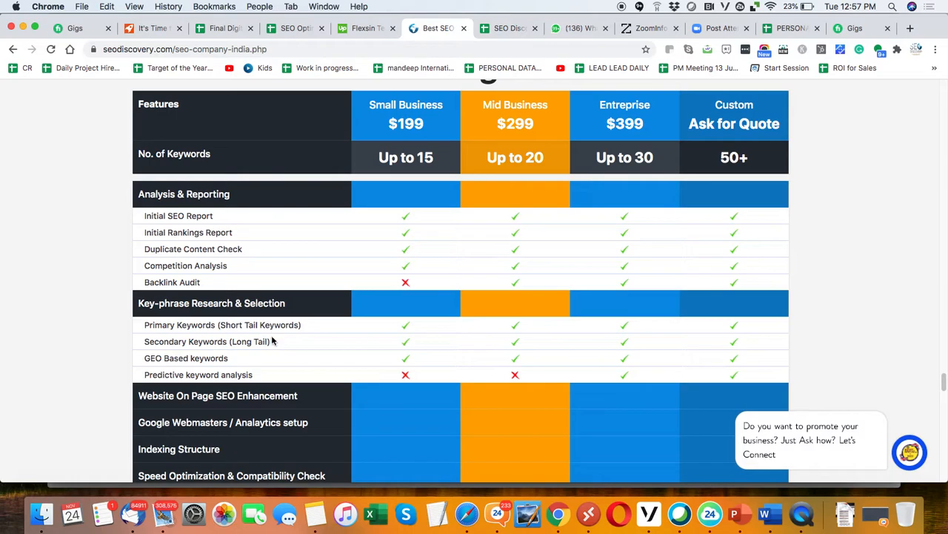
pyautogui.scroll(-3)
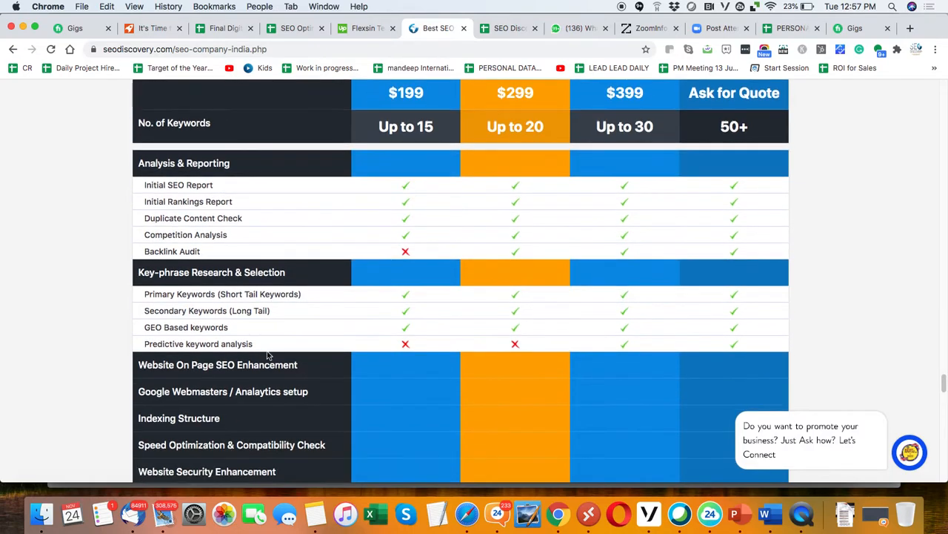
pyautogui.scroll(-3)
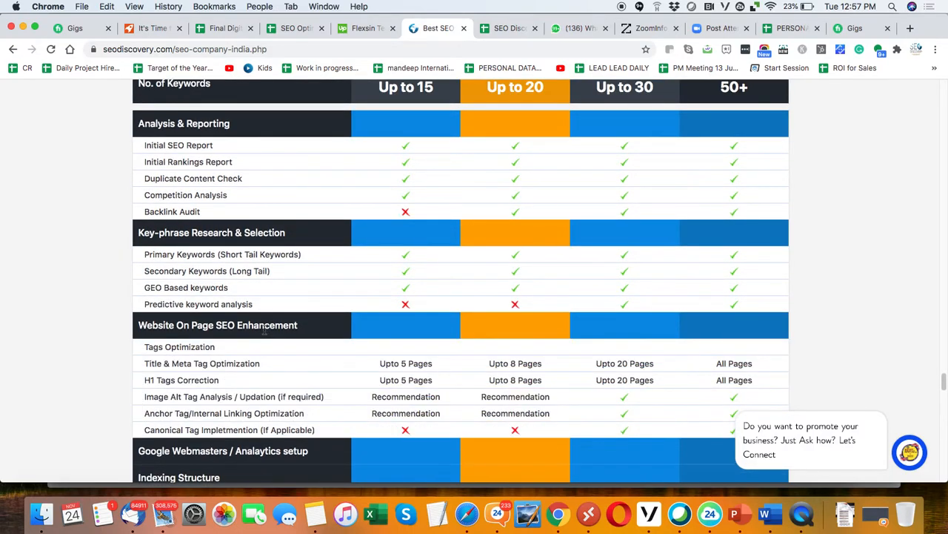
pyautogui.scroll(-3)
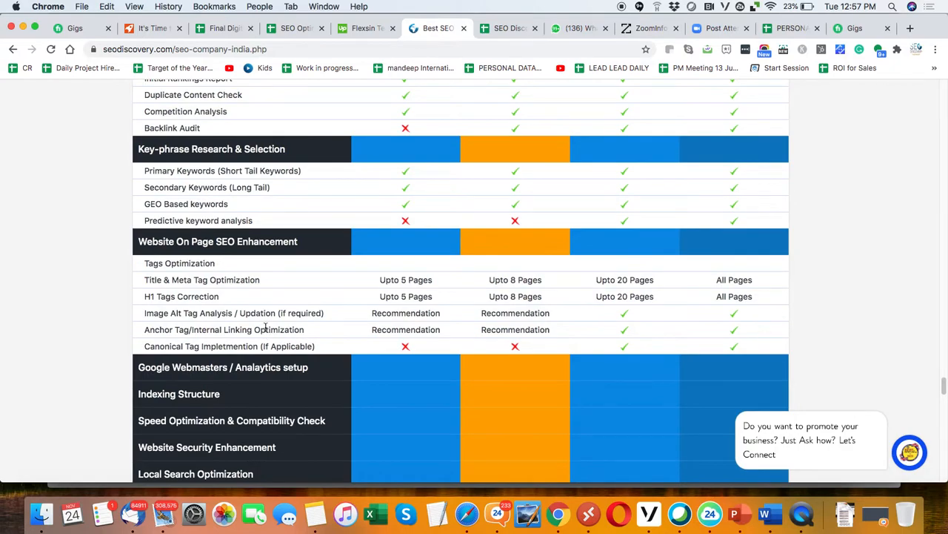
pyautogui.scroll(-3)
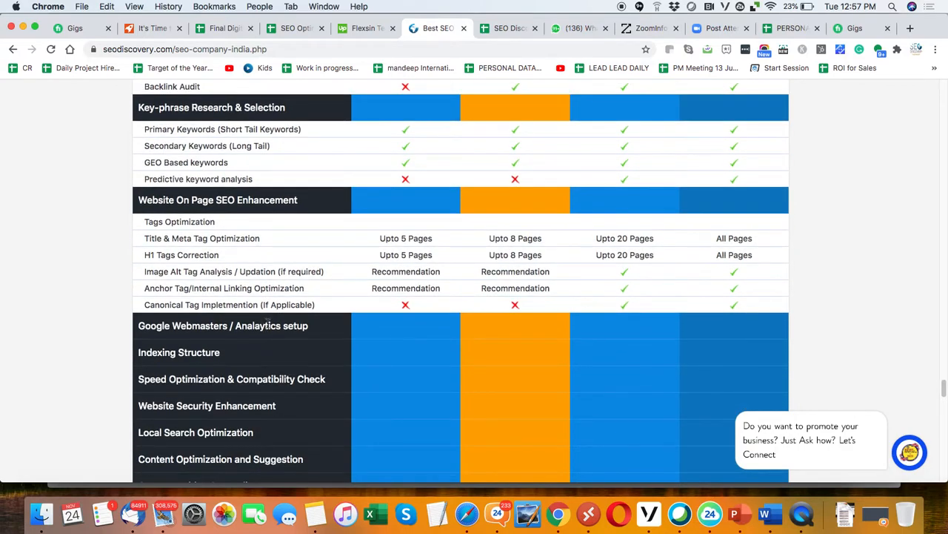
pyautogui.scroll(-3)
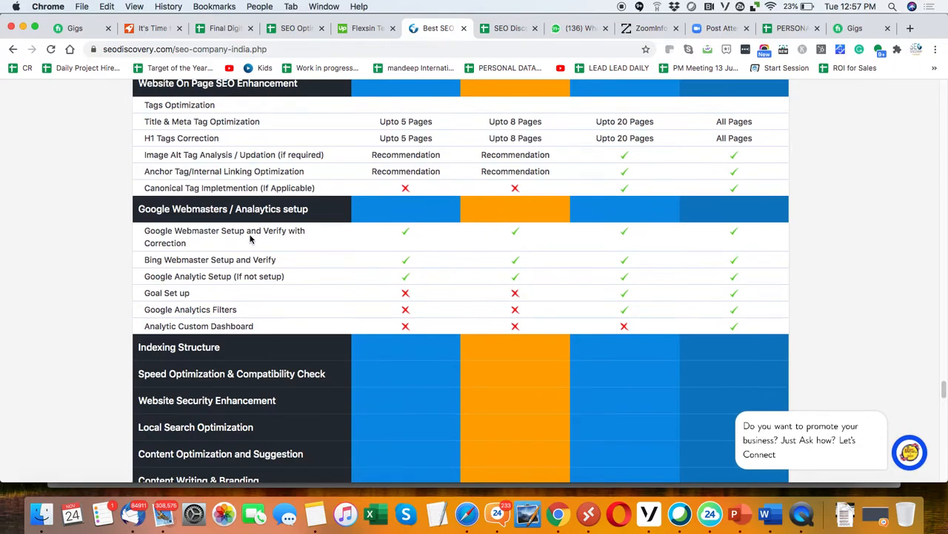
pyautogui.moveTo(234, 335)
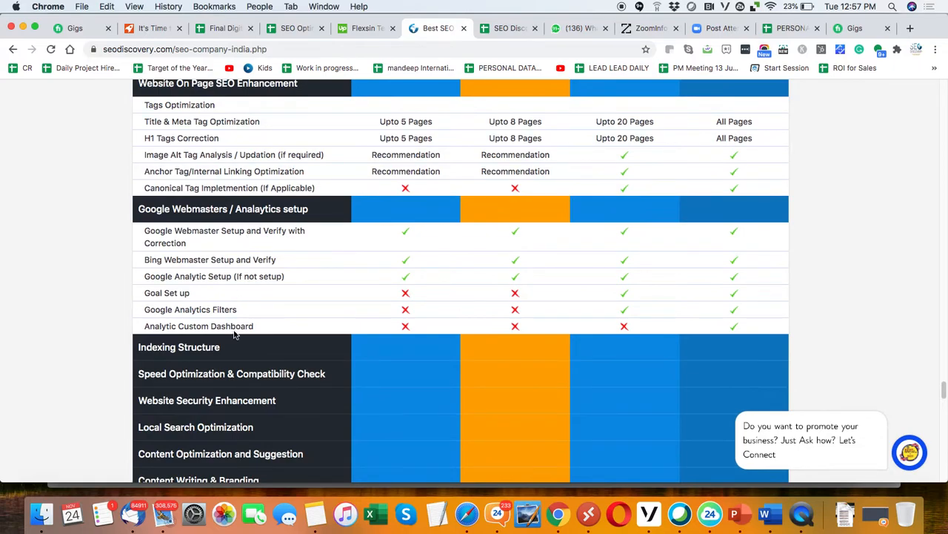
# - Continue down the table and expand the Website Security Enhancement feature details
pyautogui.scroll(-3)
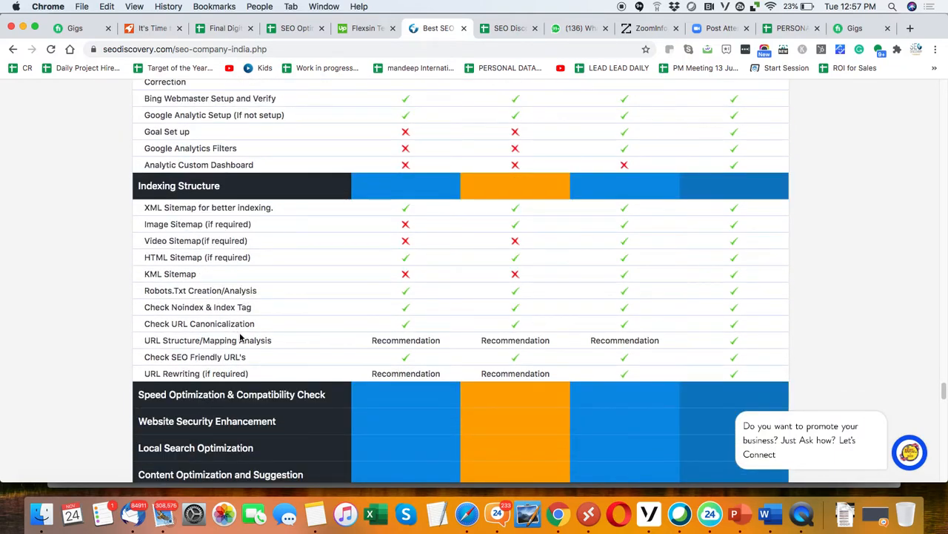
pyautogui.scroll(-3)
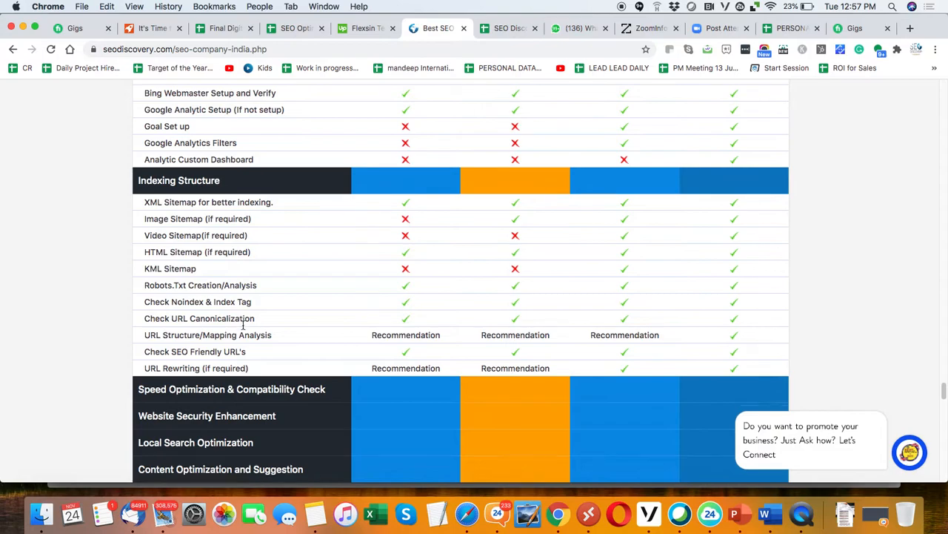
pyautogui.scroll(-3)
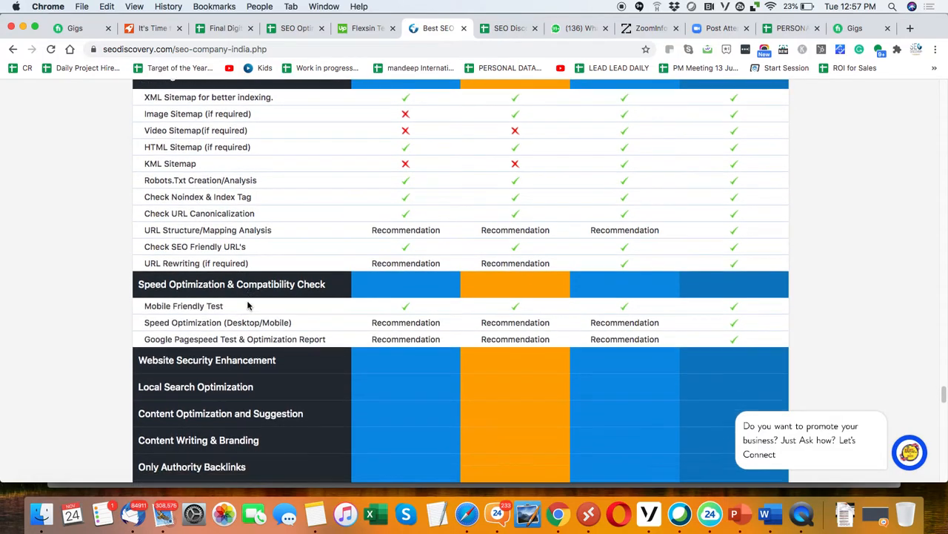
pyautogui.scroll(-3)
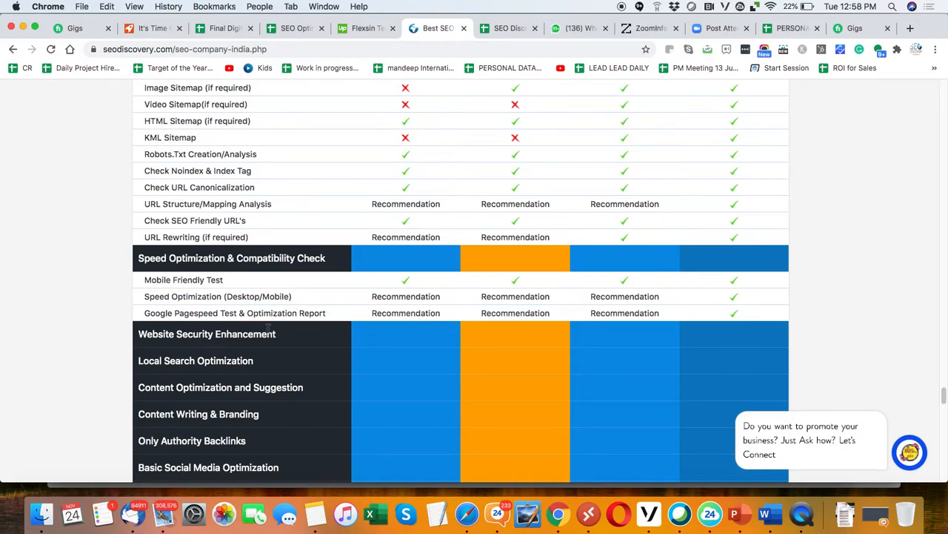
pyautogui.click(207, 334)
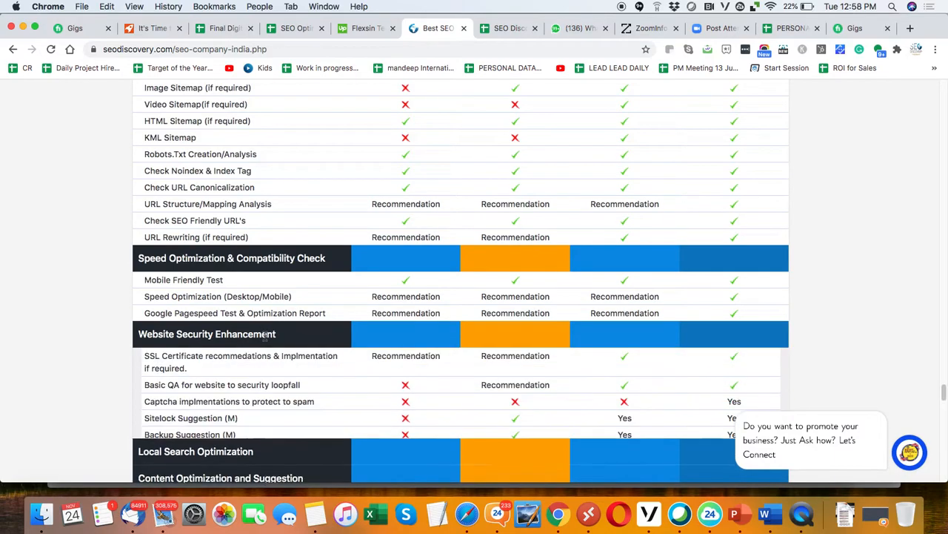
# - Scroll down through the Local Search Optimization, Content Optimization and Content Writing & Branding sections
pyautogui.scroll(-3)
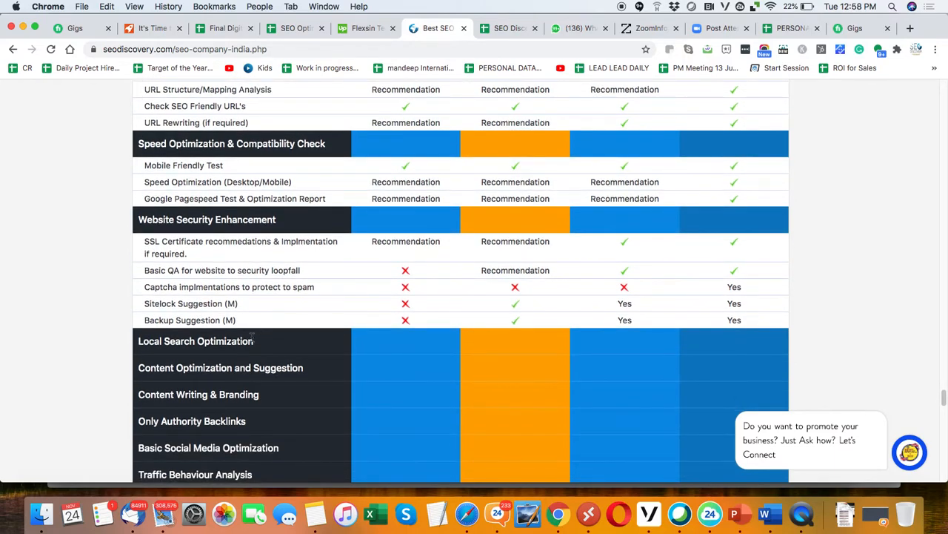
pyautogui.scroll(-3)
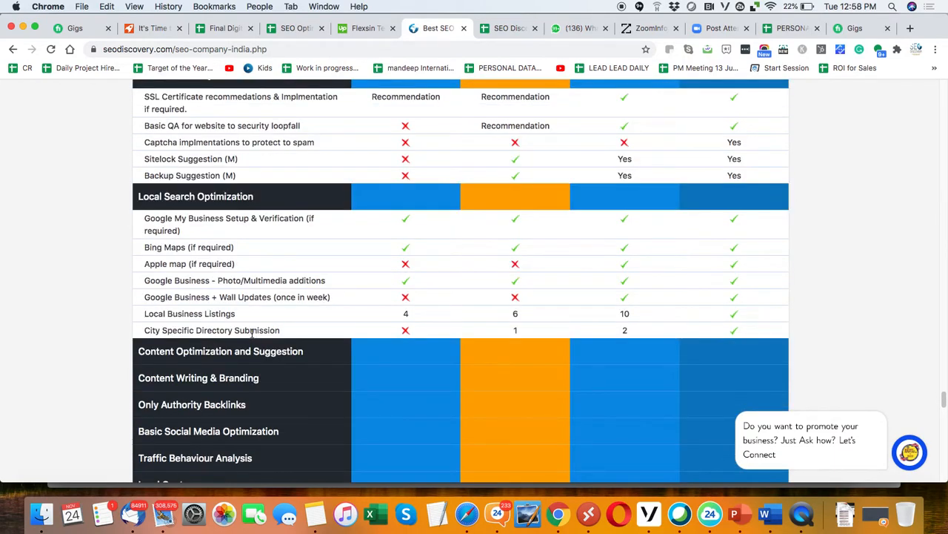
pyautogui.moveTo(252, 331)
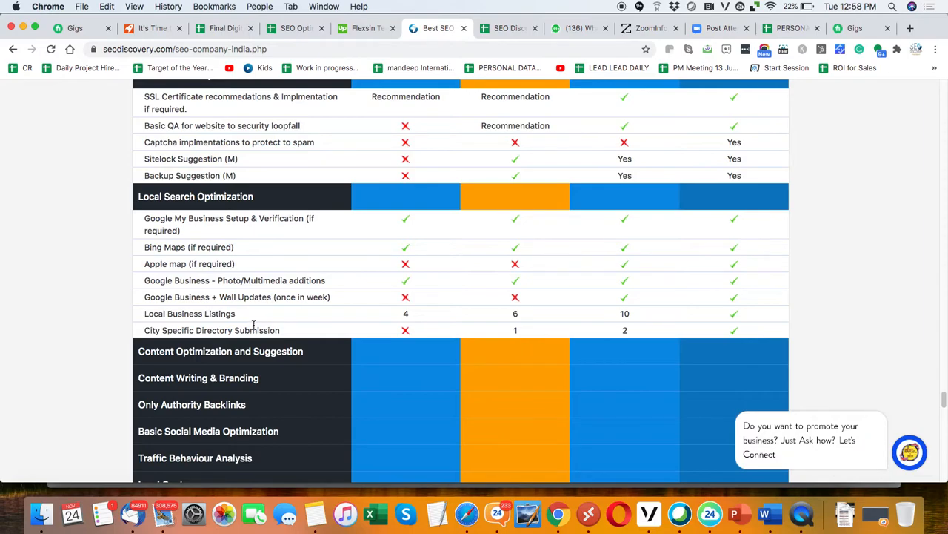
pyautogui.scroll(-3)
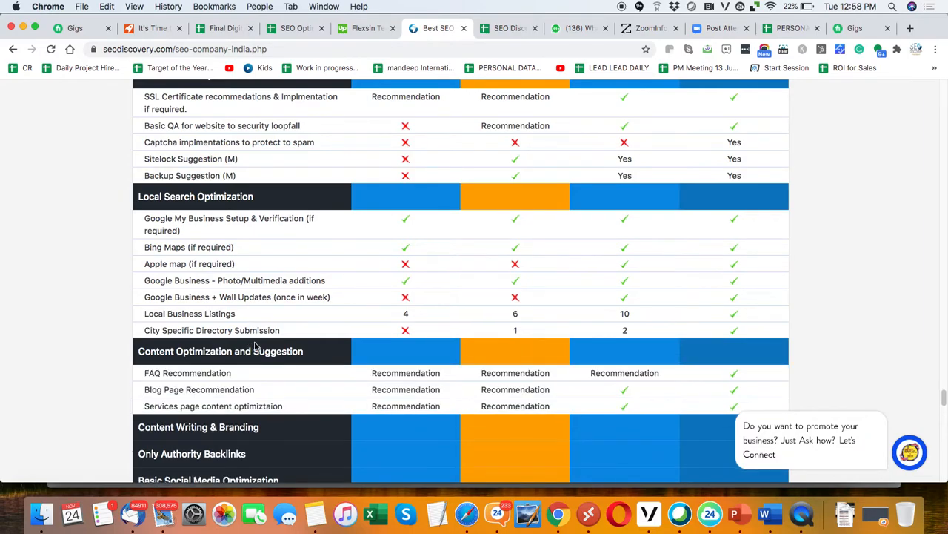
pyautogui.scroll(-3)
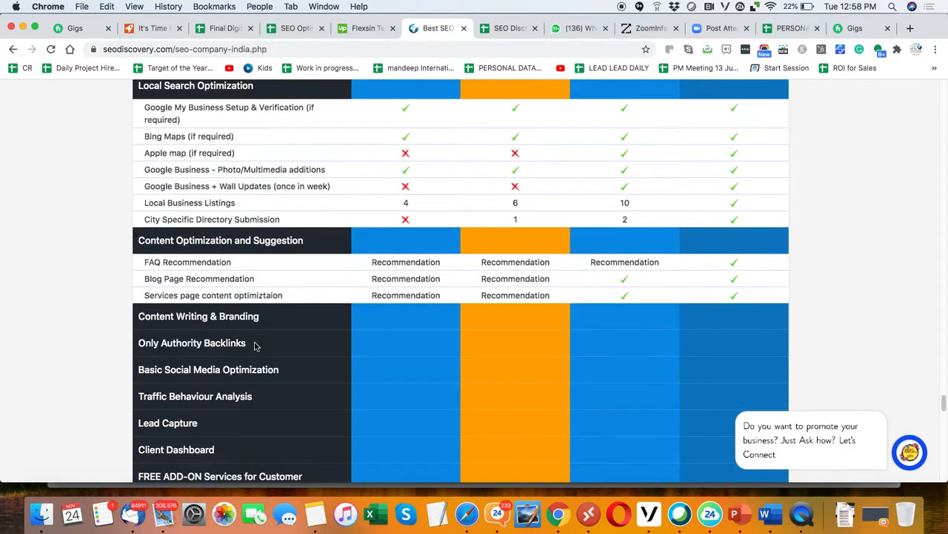
pyautogui.scroll(-3)
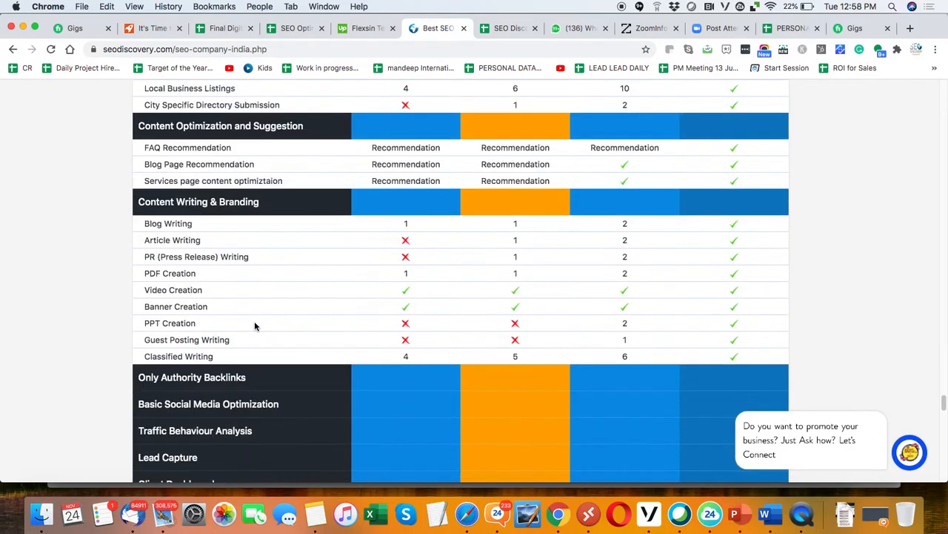
pyautogui.moveTo(282, 290)
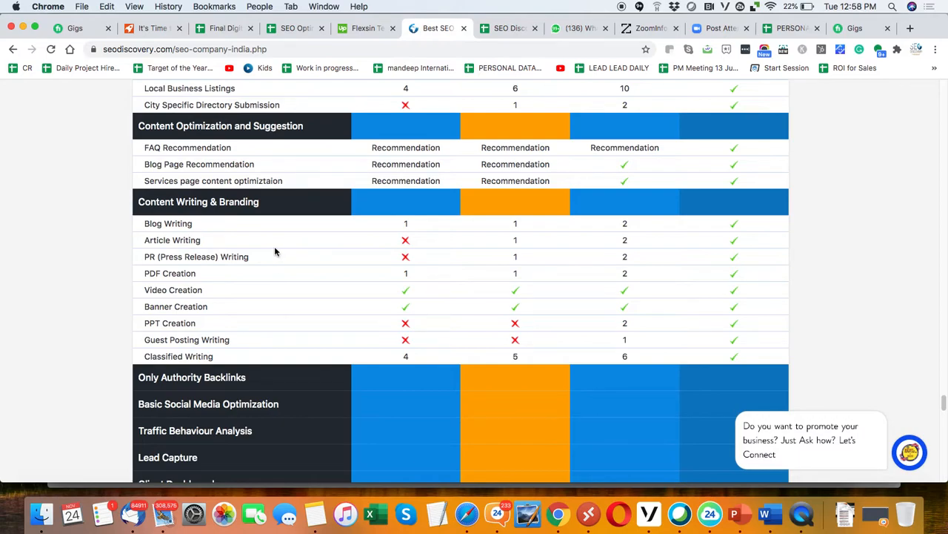
pyautogui.scroll(-3)
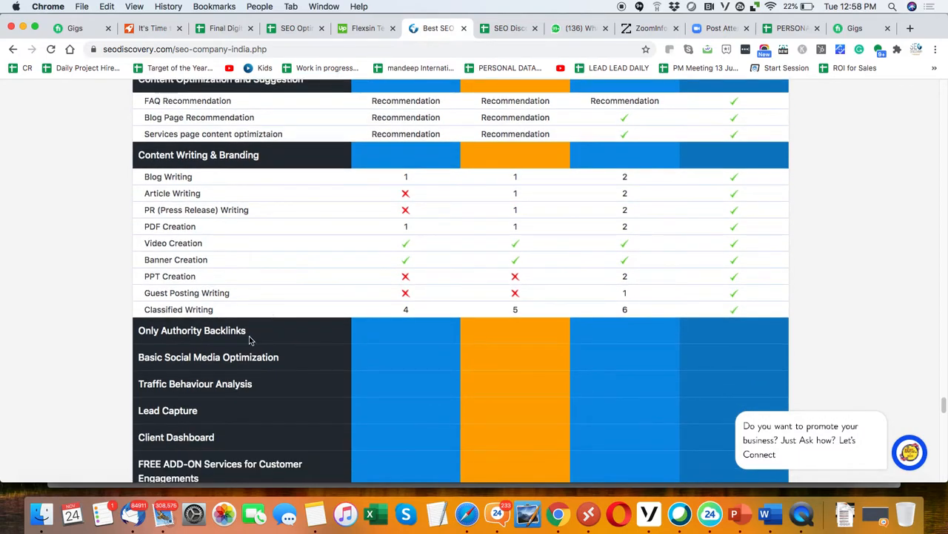
# - Scroll down through the Backlinks, Social Media, Traffic Analysis, Lead Capture, Dashboard and Add-On sections
pyautogui.scroll(-3)
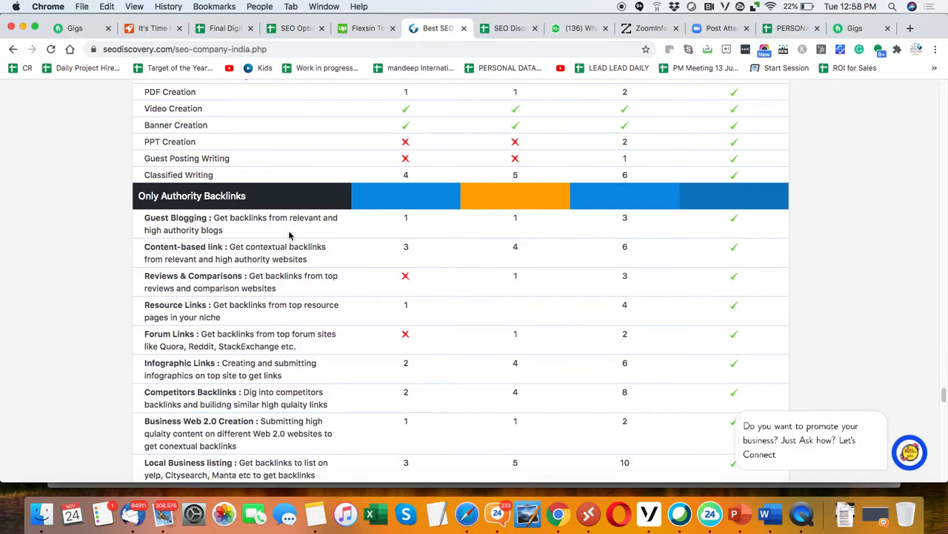
pyautogui.moveTo(230, 270)
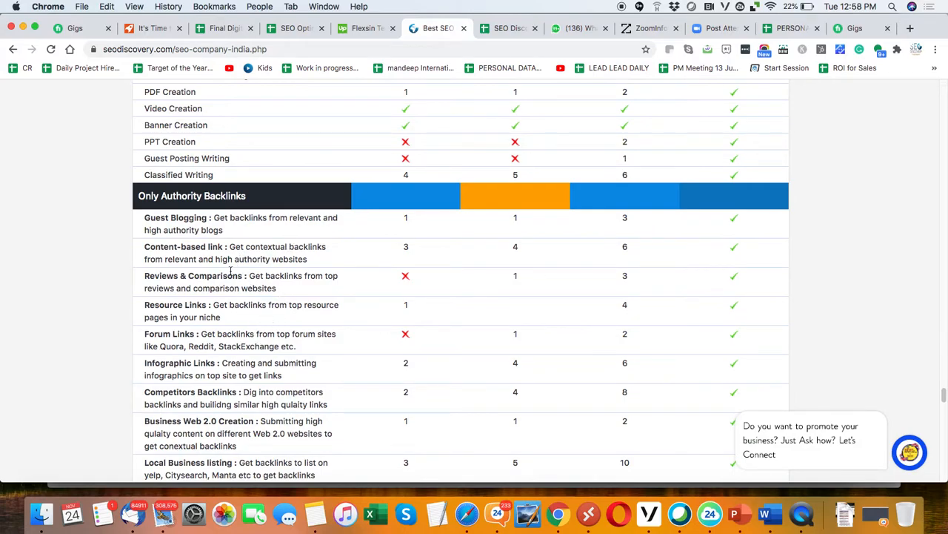
pyautogui.moveTo(234, 365)
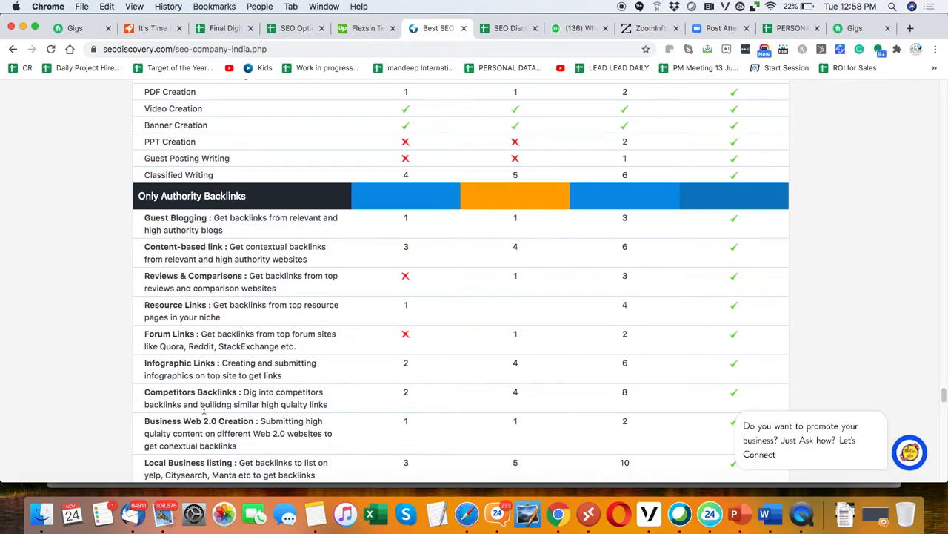
pyautogui.scroll(-3)
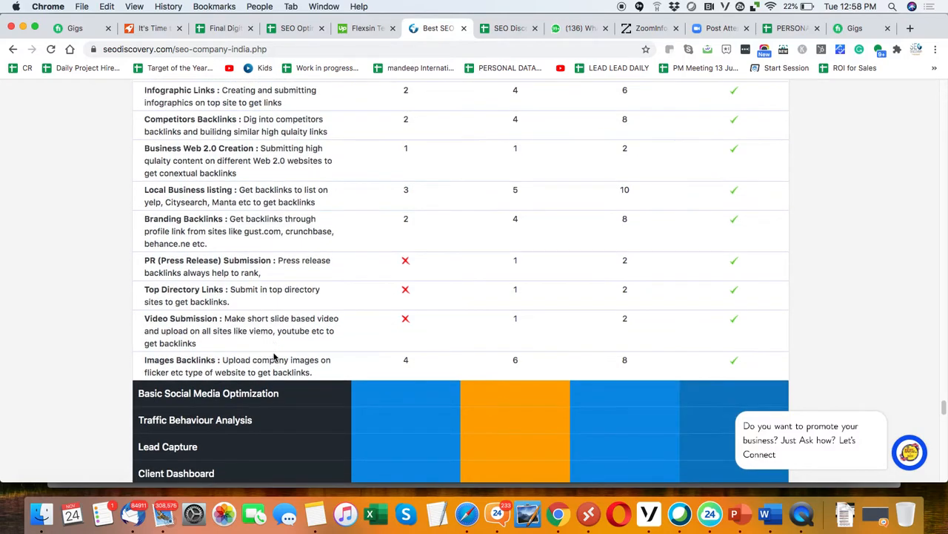
pyautogui.scroll(-3)
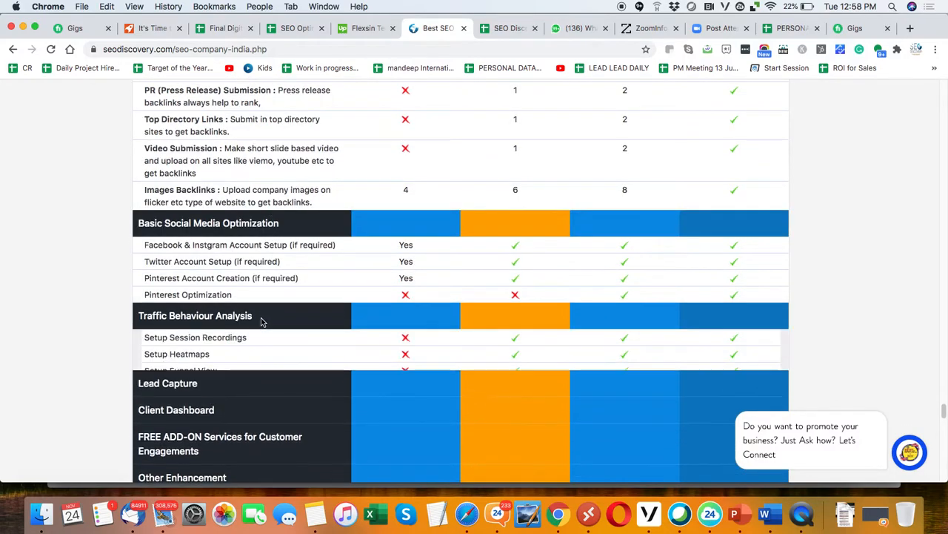
pyautogui.scroll(-3)
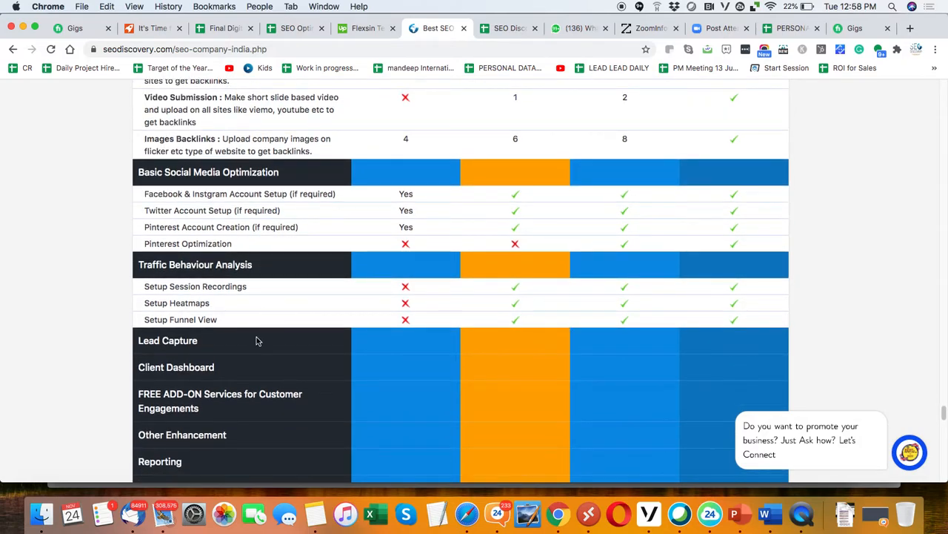
pyautogui.scroll(-3)
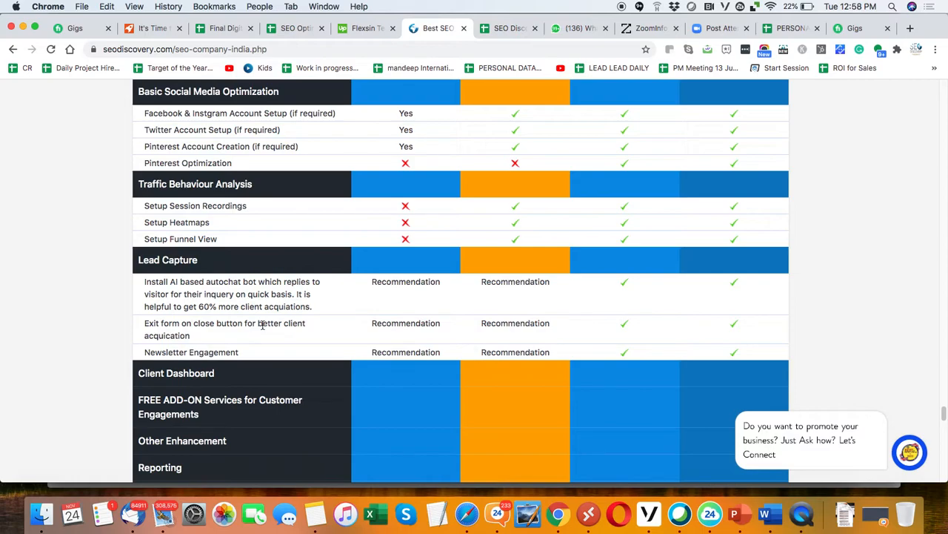
pyautogui.scroll(-3)
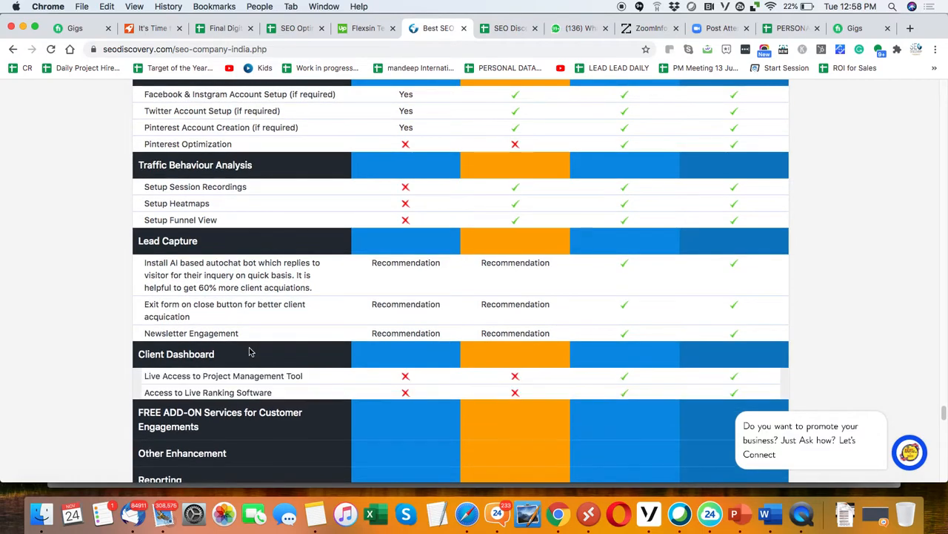
pyautogui.scroll(-3)
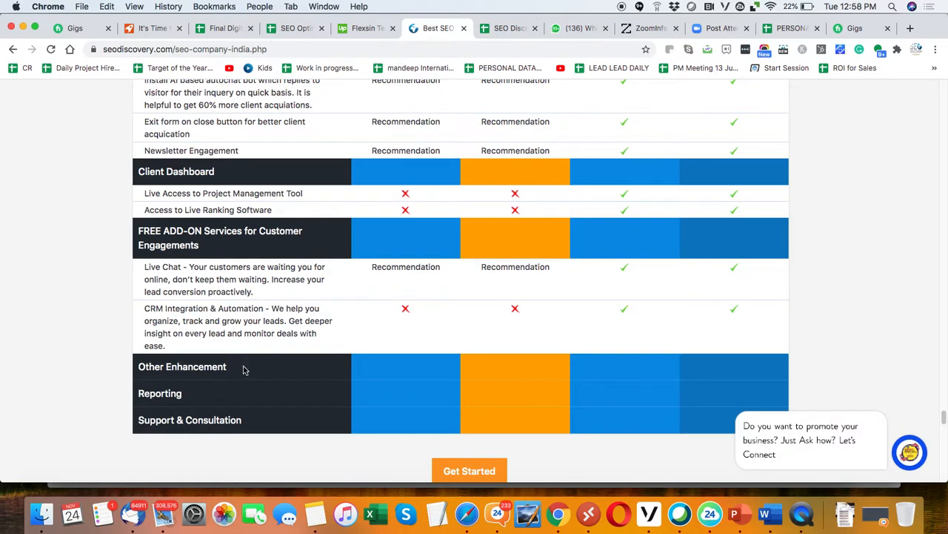
# - Scroll past Other Enhancement, Reporting and Support & Consultation, then back up toward the Packages header
pyautogui.scroll(-3)
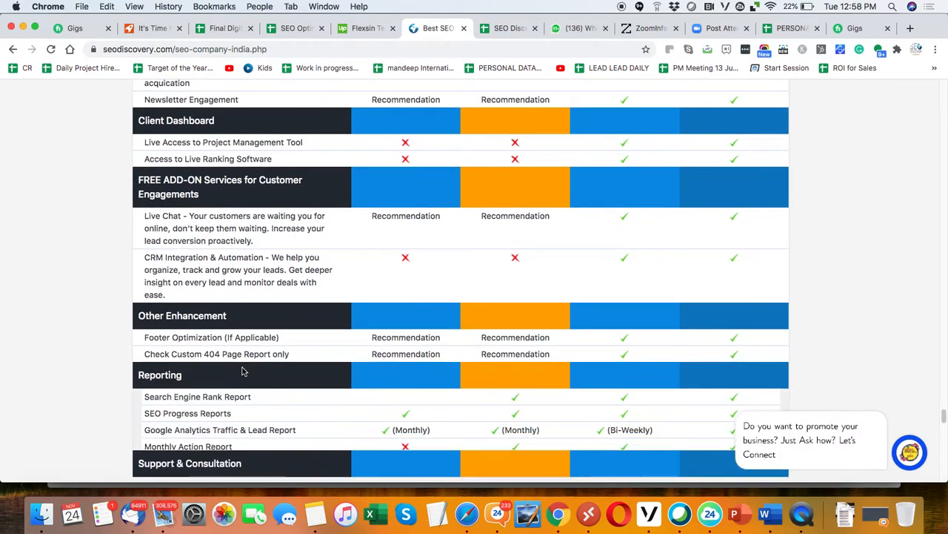
pyautogui.scroll(-3)
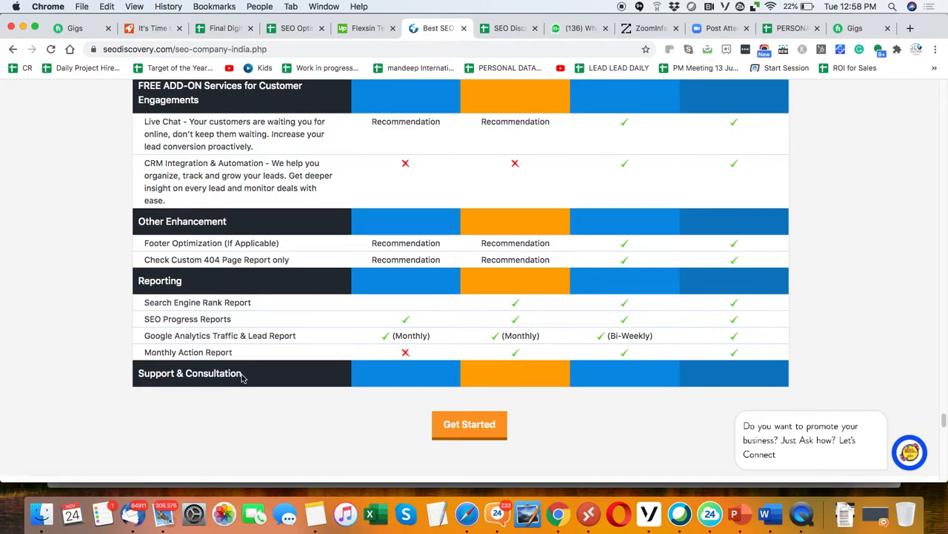
pyautogui.scroll(-3)
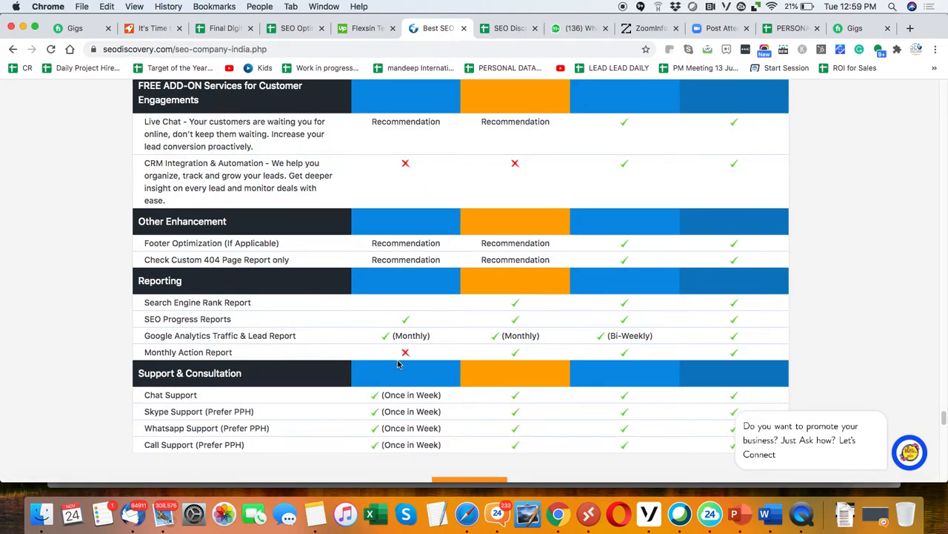
pyautogui.scroll(3)
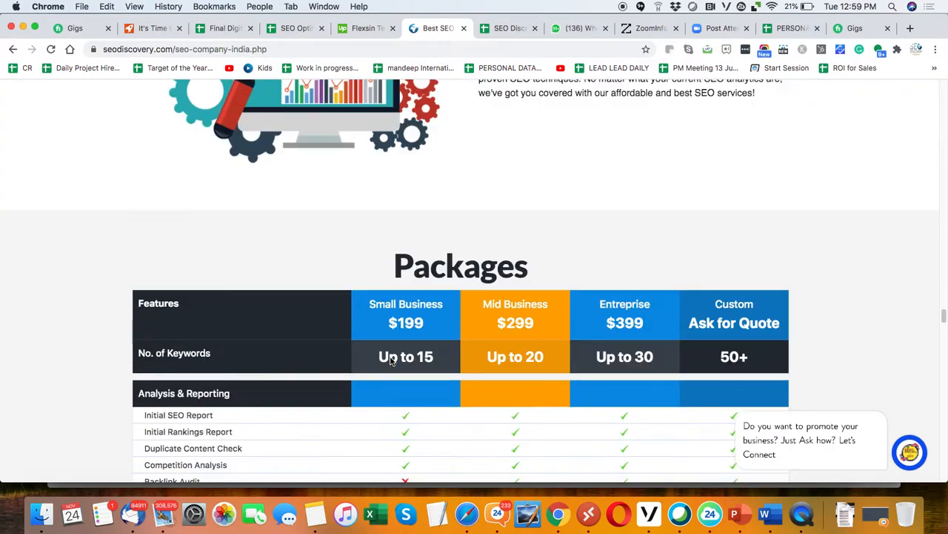
pyautogui.moveTo(444, 240)
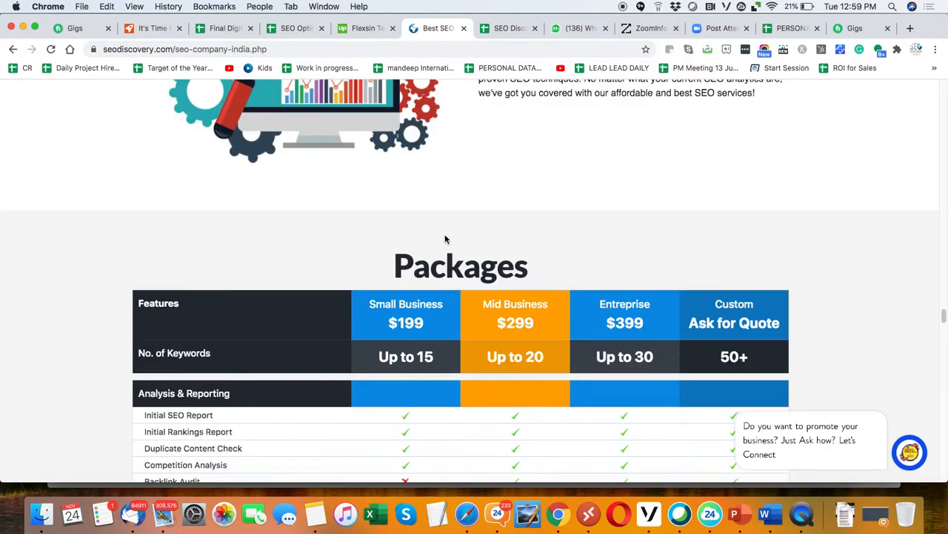